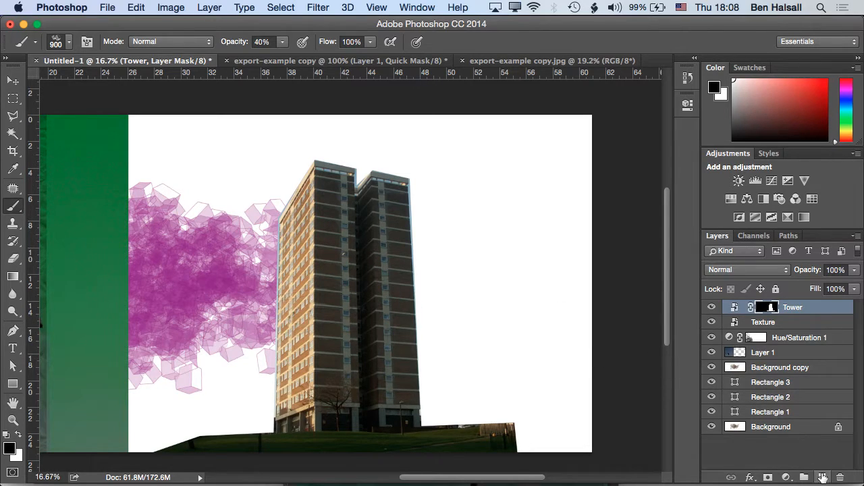
Add a new Layer 2 clipped to the Tower layer and start picking an orange colour.
left_click(822, 477)
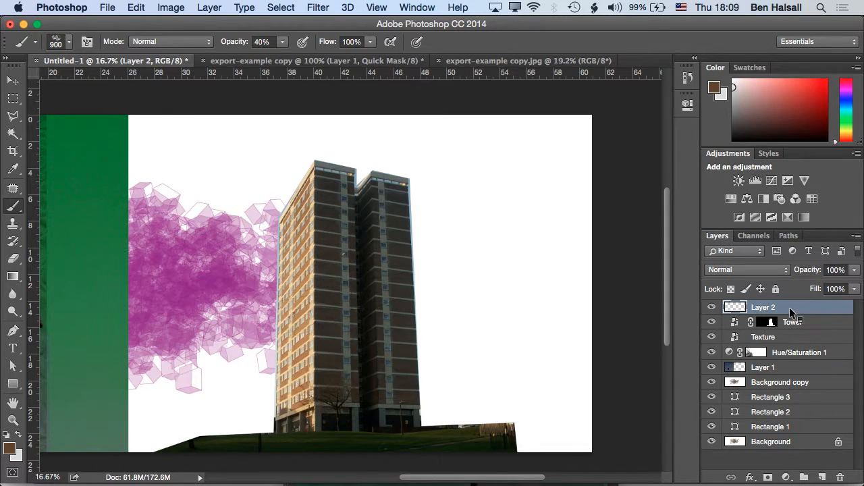
right_click(763, 307)
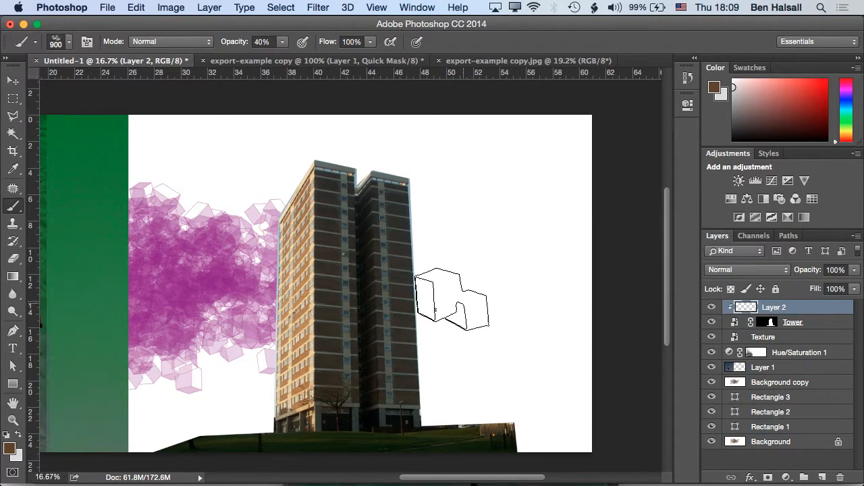
left_click_drag(452, 301, 301, 256)
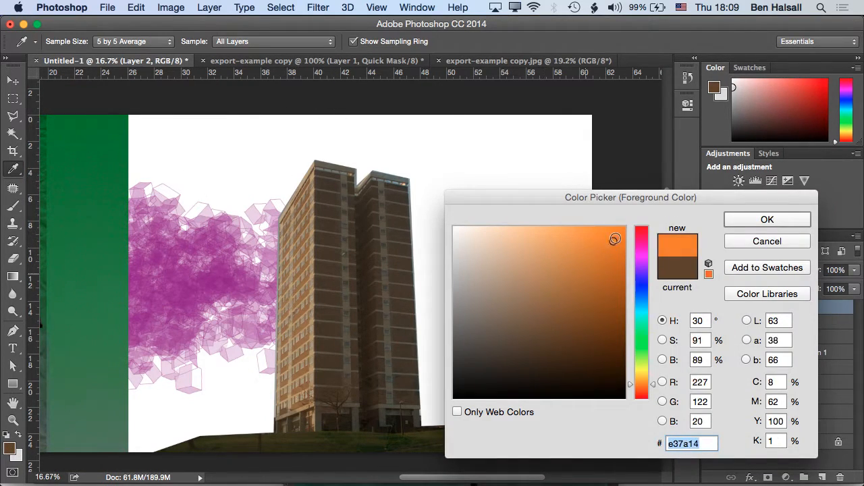
Confirm orange #e37a14 and paint 60% opacity cube-brush strokes over the whole tower.
left_click(767, 219)
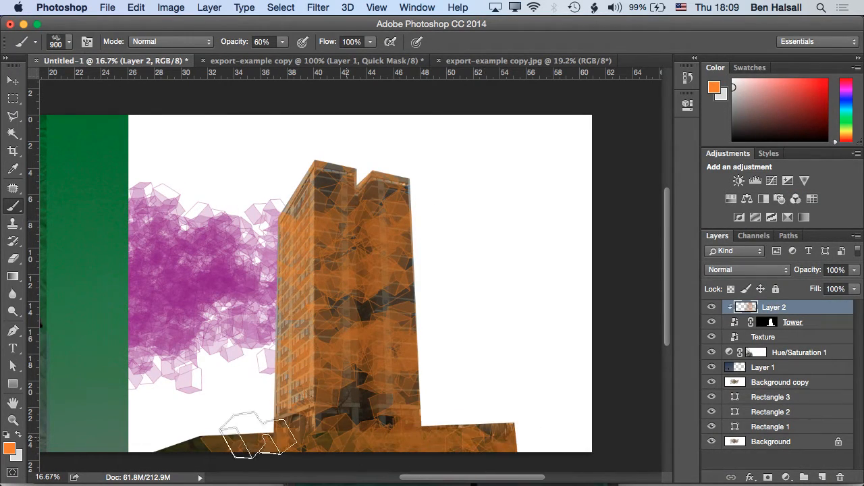
left_click_drag(256, 435, 274, 216)
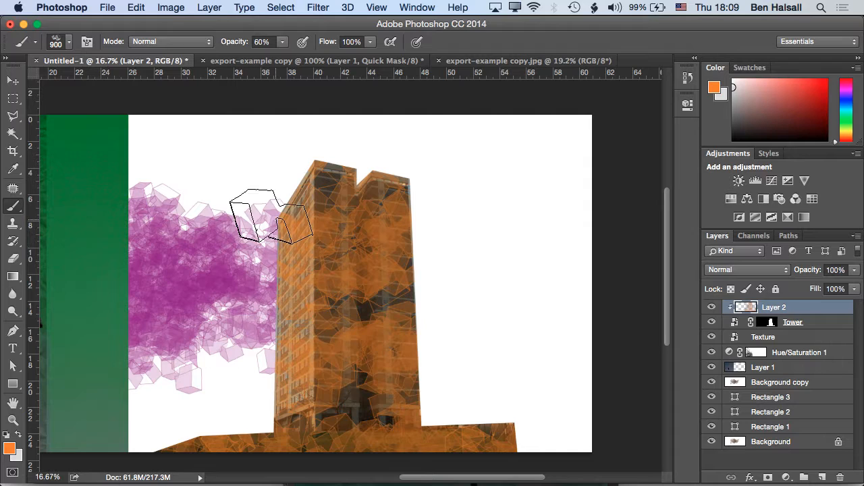
left_click_drag(270, 216, 574, 193)
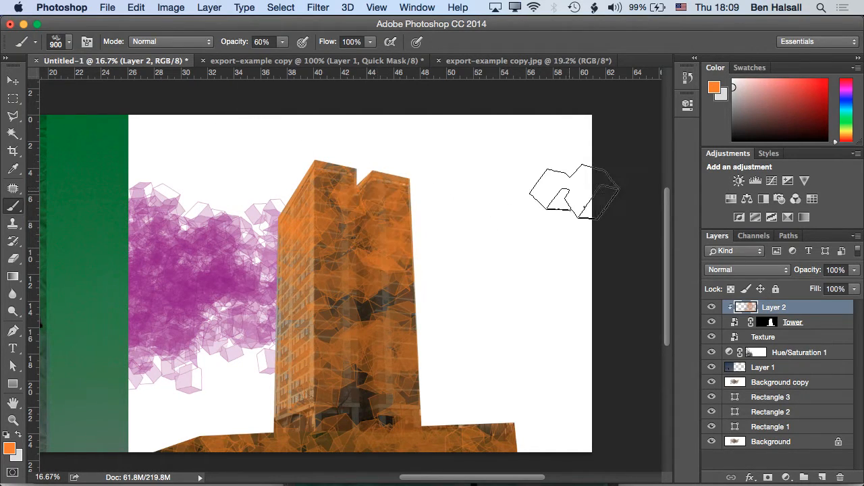
left_click_drag(574, 193, 284, 351)
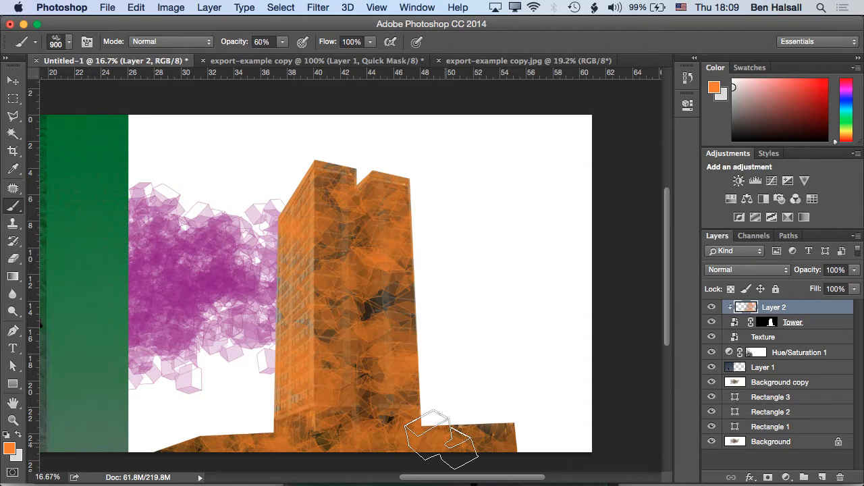
left_click_drag(439, 439, 256, 290)
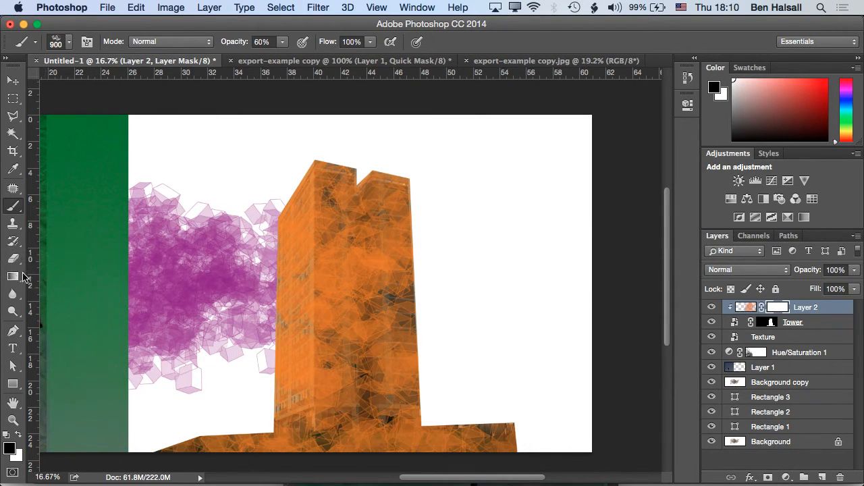
Use the Gradient Tool on Layer 2's mask, then add the Tower layer to the selection.
left_click(14, 276)
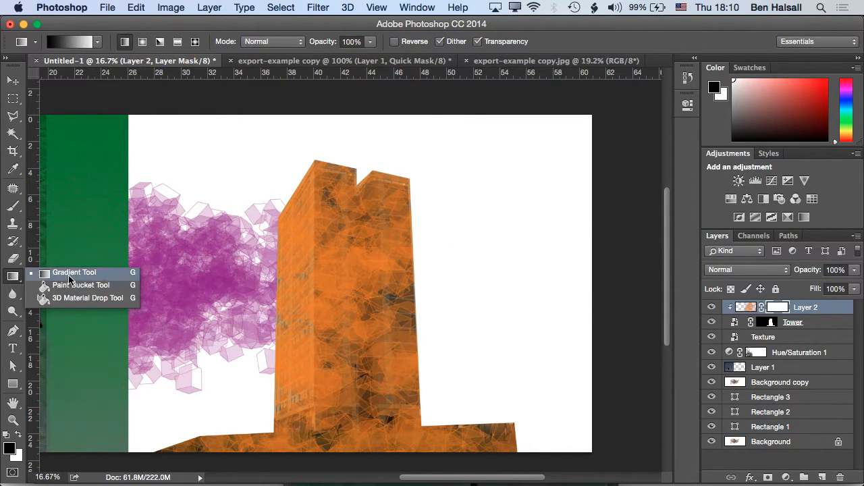
left_click(69, 42)
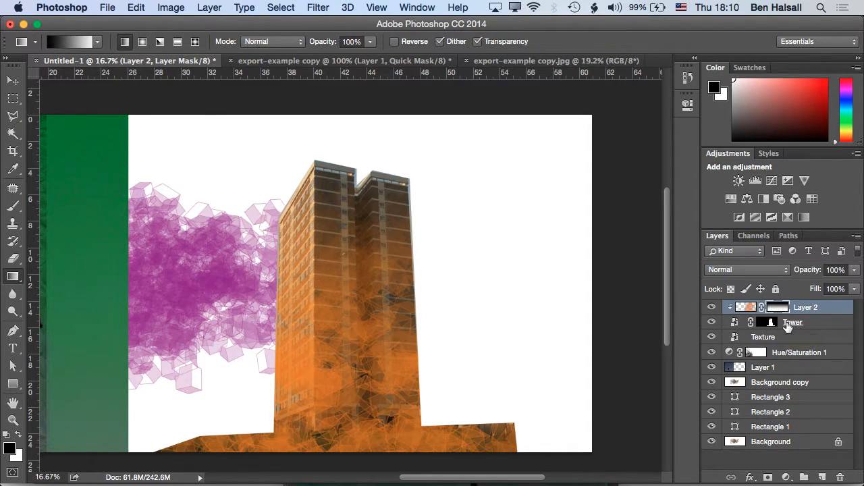
left_click(791, 321)
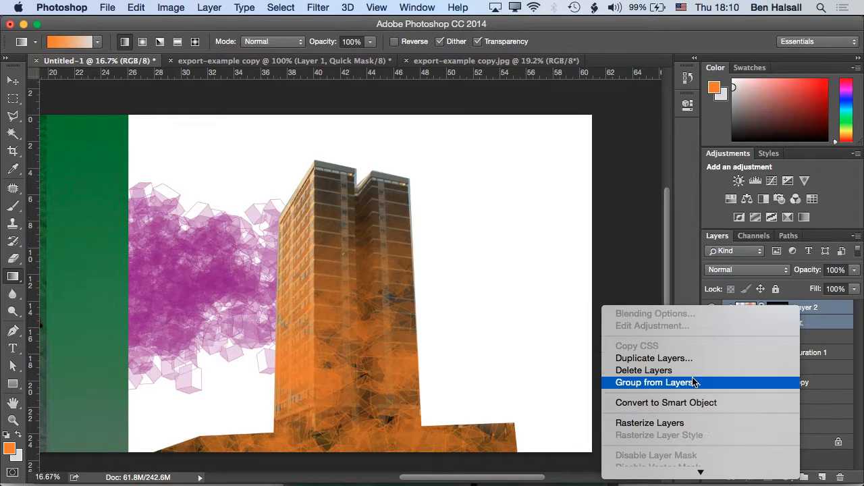
Group the orange paint layer and the Tower layer into a new group.
left_click(655, 383)
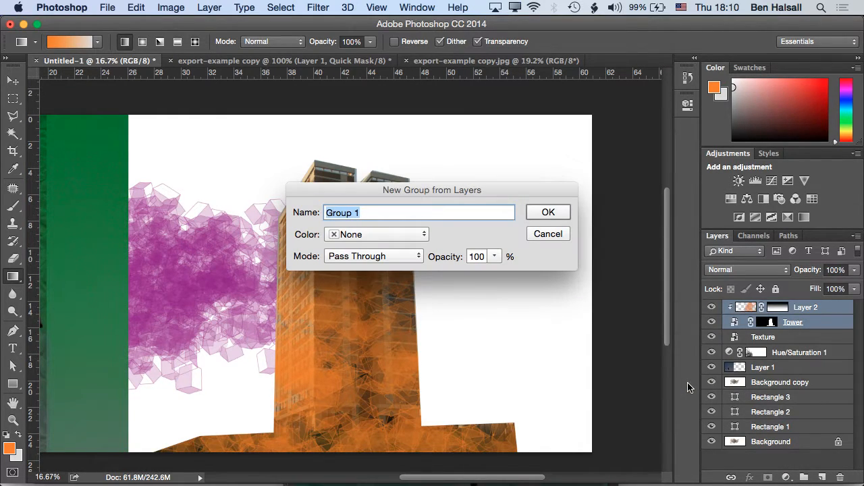
left_click(548, 212)
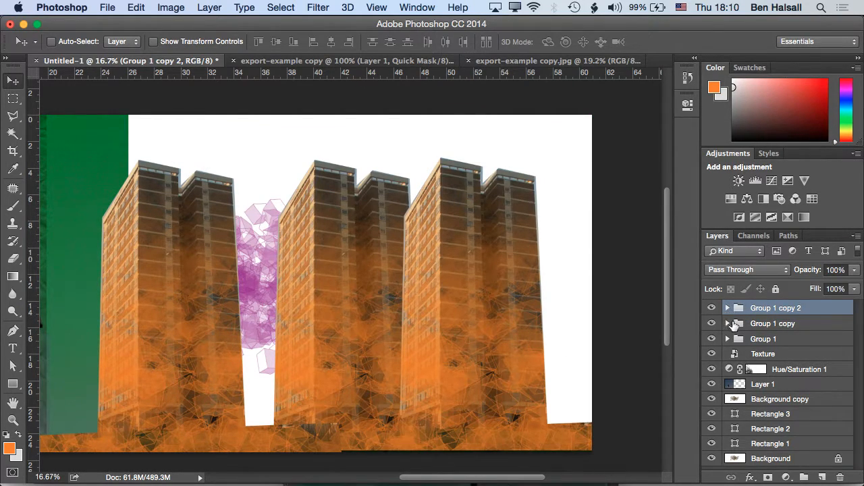
Add a Hue/Saturation adjustment with hue +62, clipped to Group 1 copy.
left_click(773, 324)
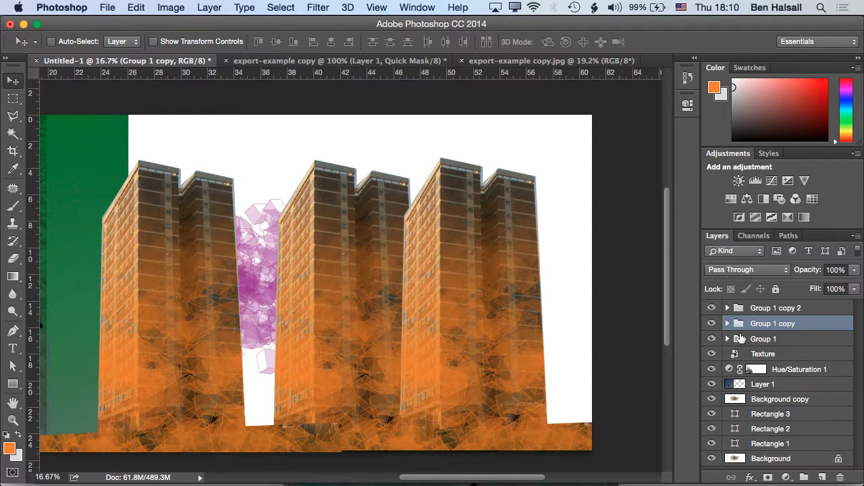
mouse_move(763, 339)
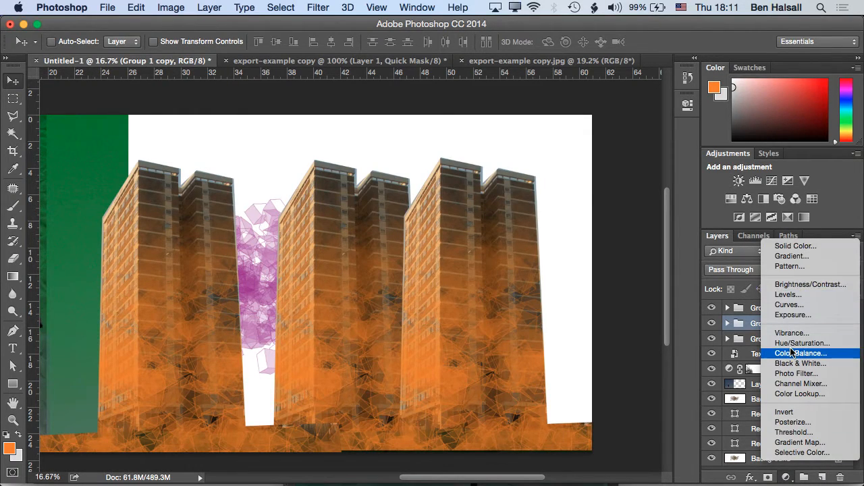
mouse_move(801, 343)
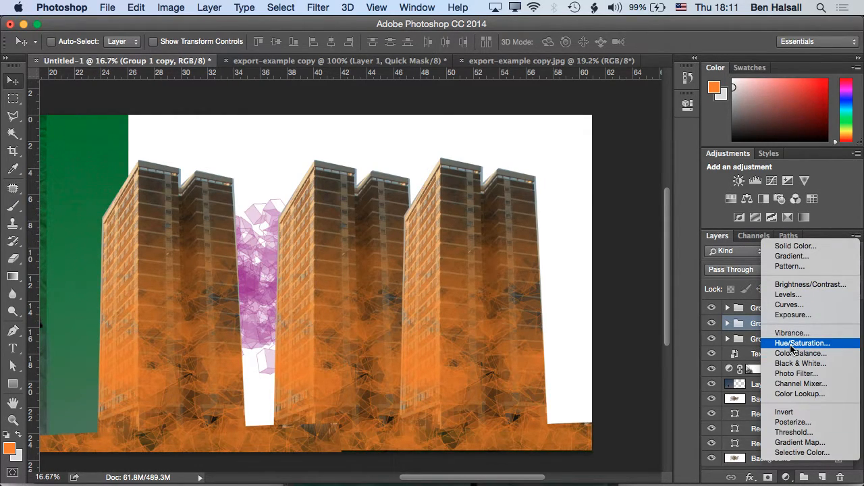
left_click(802, 343)
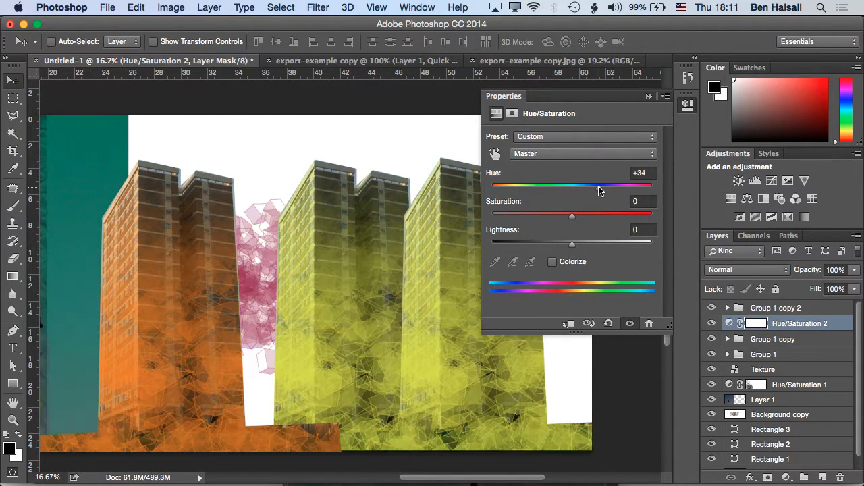
left_click_drag(607, 185, 572, 185)
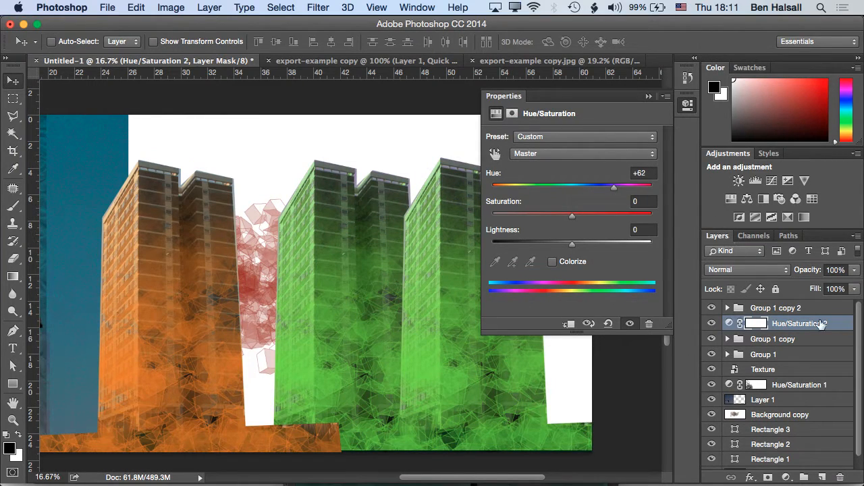
right_click(798, 324)
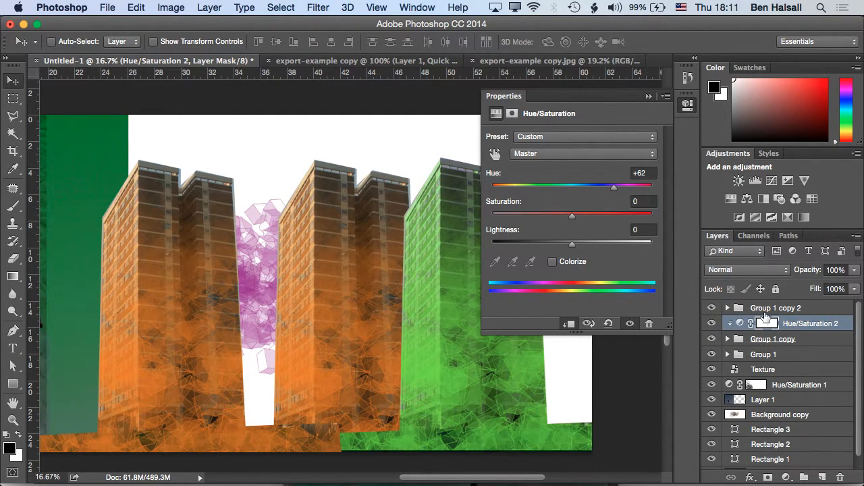
Expand Group 1 and target its Layer 2 mask thumbnail.
left_click(773, 339)
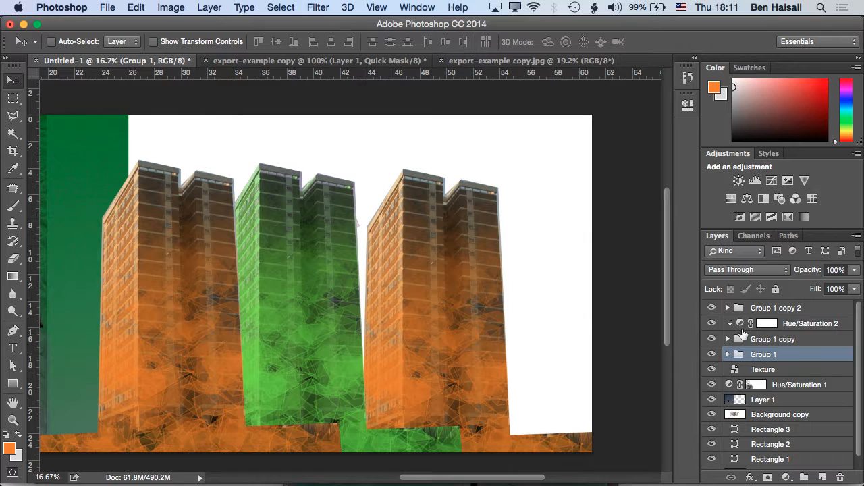
left_click(728, 353)
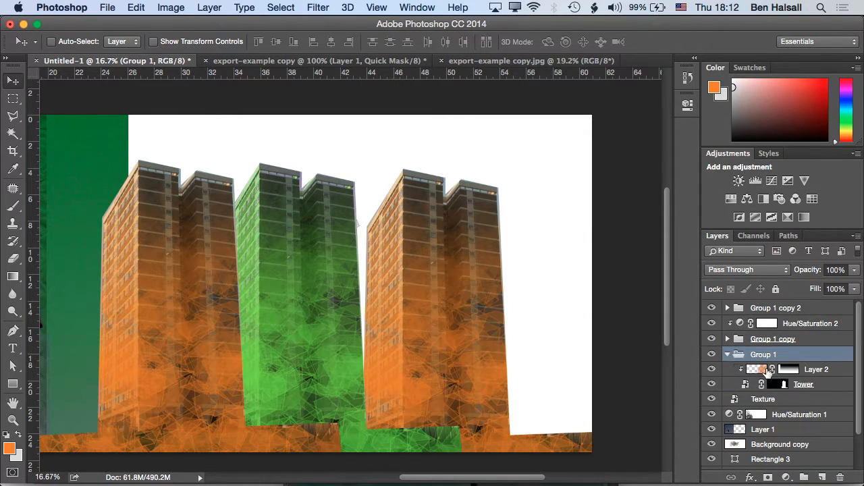
left_click(773, 370)
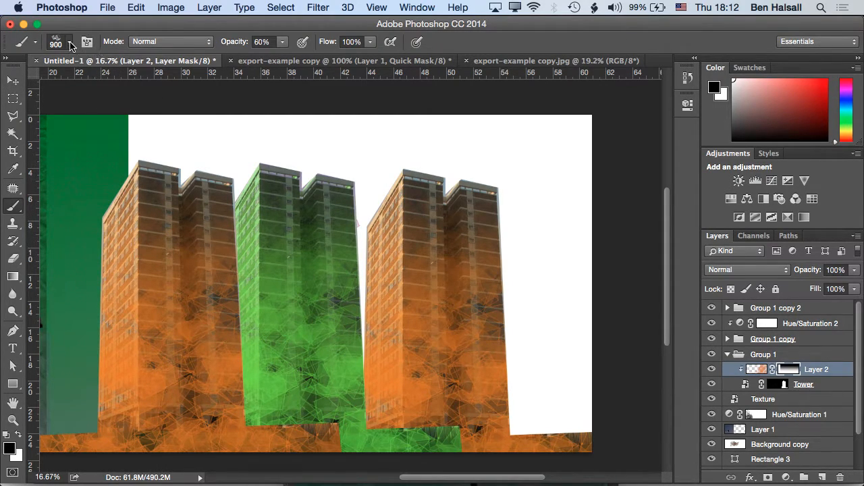
mouse_move(122, 196)
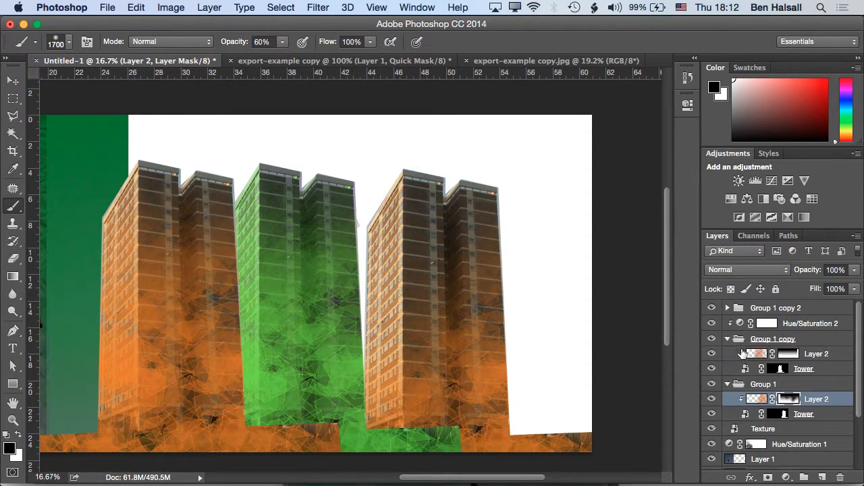
Paint black on the green tower's texture mask to hide part of its texture.
left_click(816, 353)
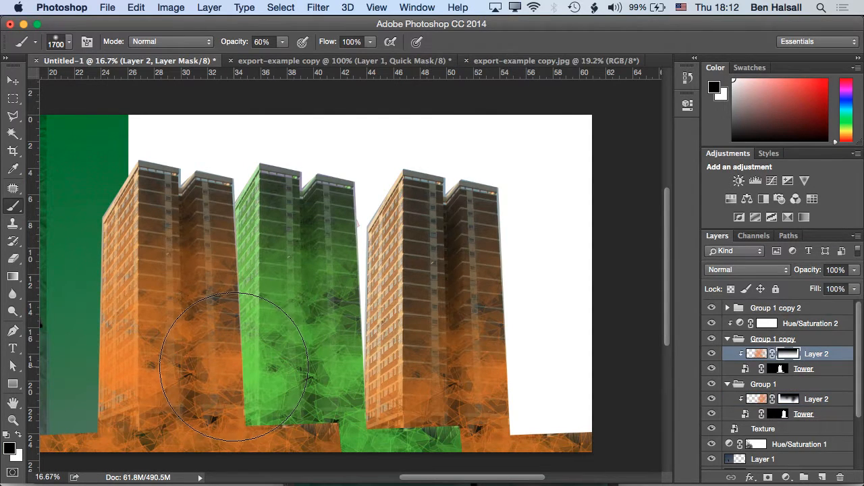
left_click_drag(236, 368, 260, 179)
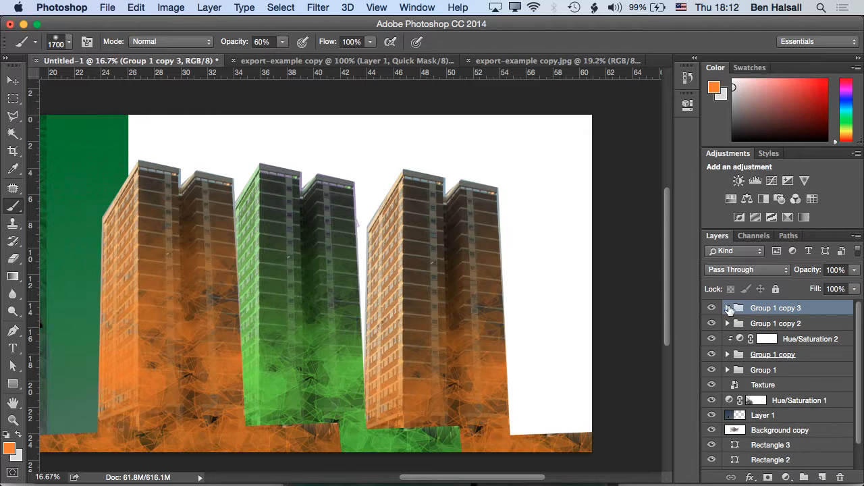
Expand Group 1 copy 3 and delete its Layer 2 texture, keeping only the Tower.
left_click(728, 308)
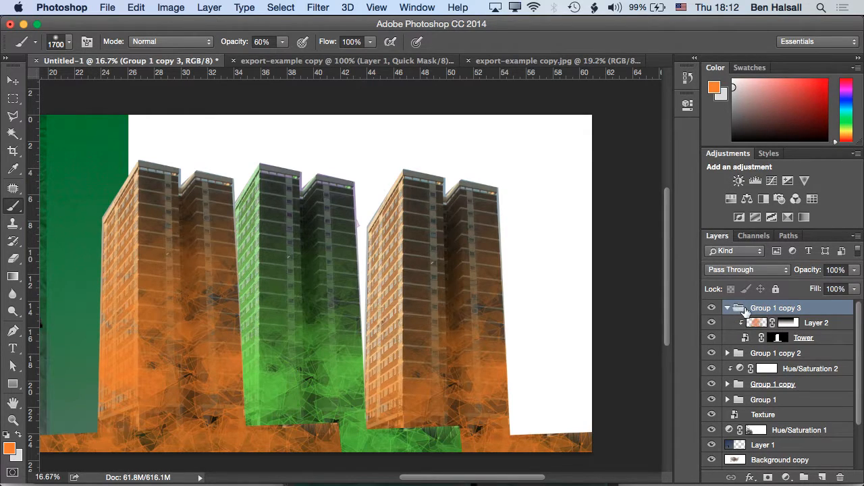
mouse_move(741, 308)
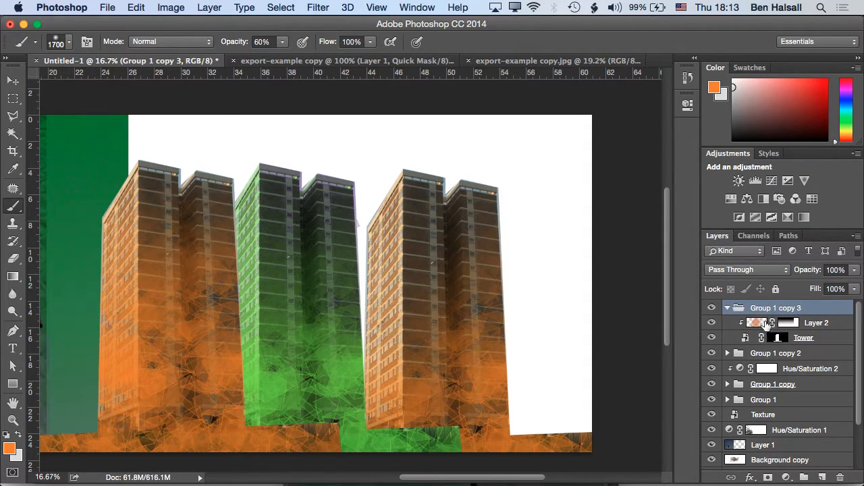
left_click(816, 323)
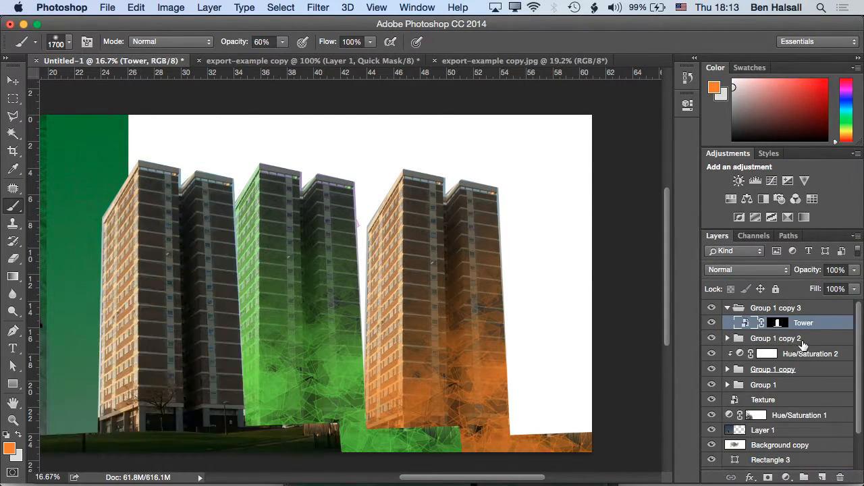
left_click(14, 80)
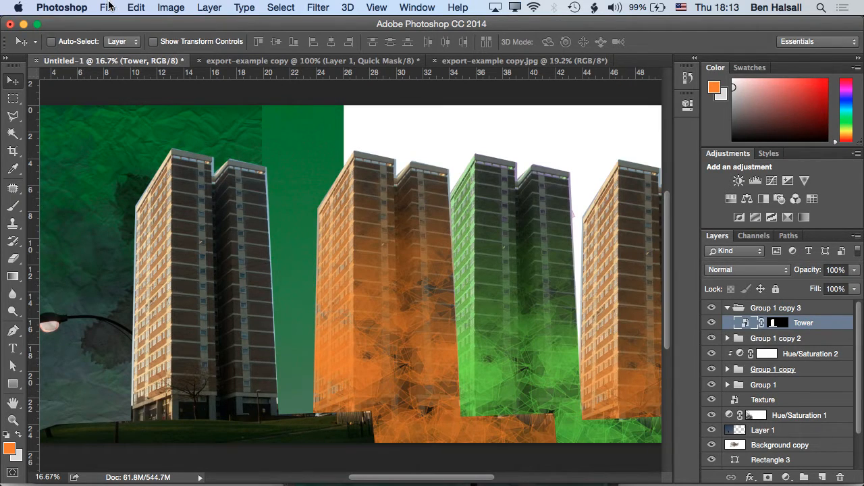
Place IMG_5274.JPG from the Textures folder as an embedded layer.
left_click(107, 7)
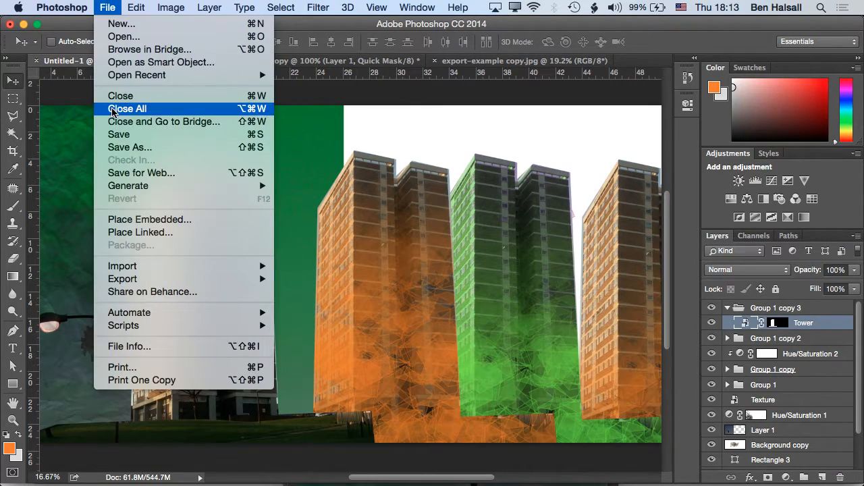
left_click(150, 219)
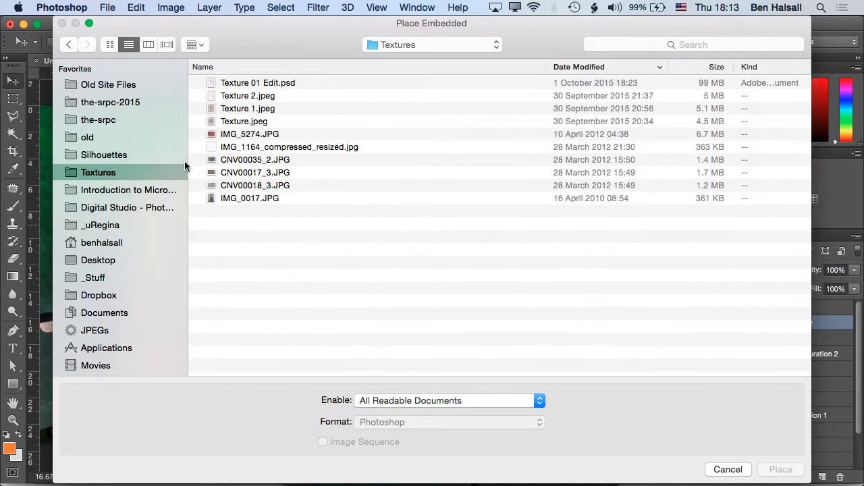
left_click(249, 133)
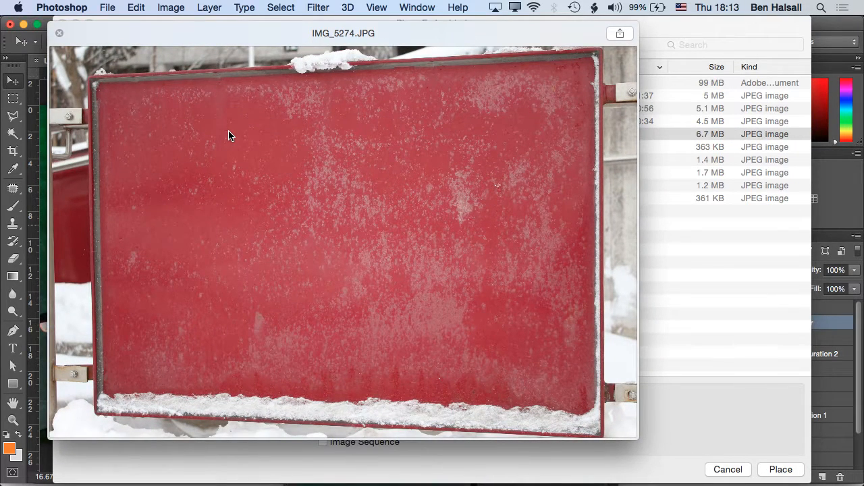
left_click(128, 45)
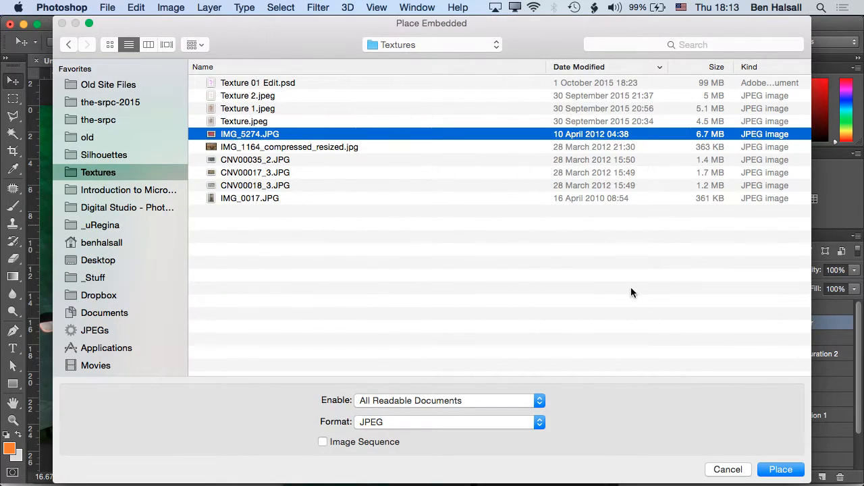
left_click(781, 469)
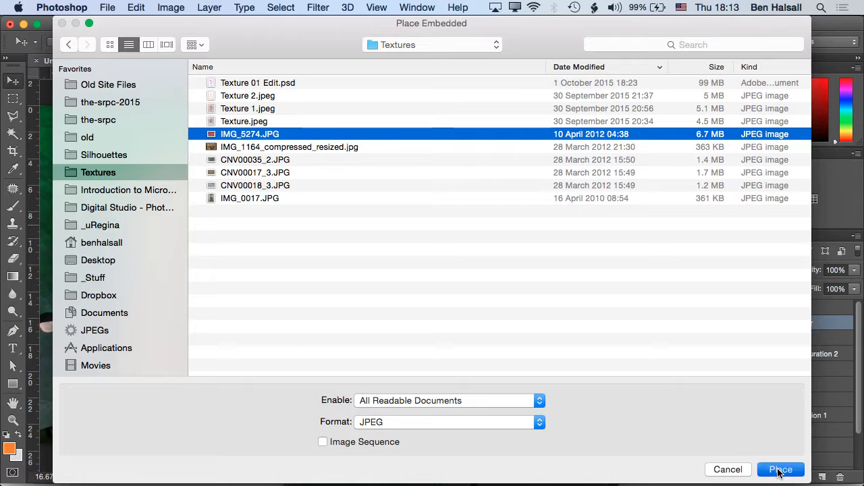
left_click(780, 469)
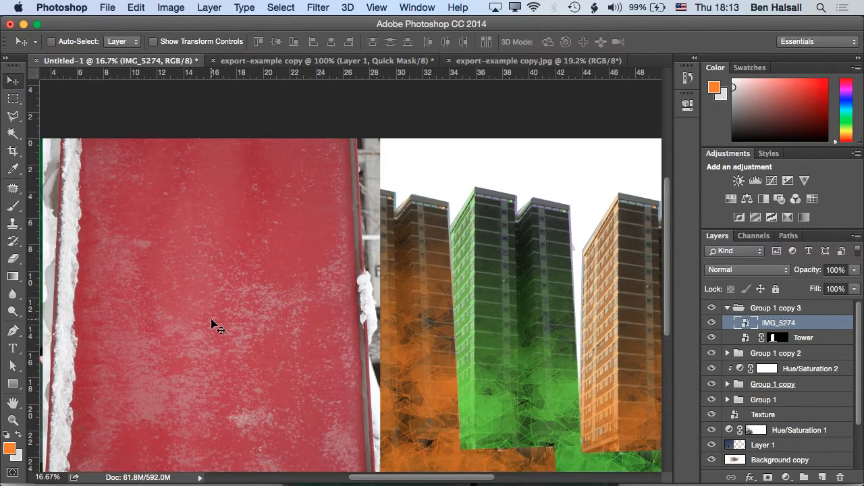
Clip IMG_5274 to the fourth tower and set its opacity to 55%.
right_click(778, 322)
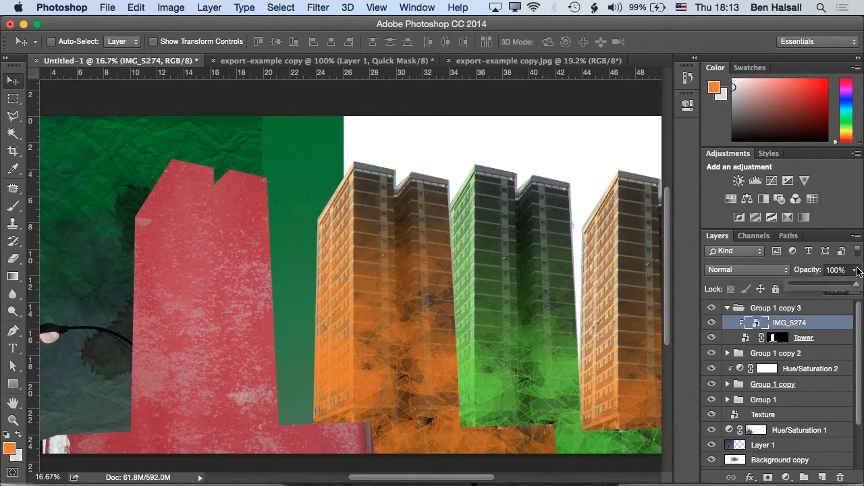
left_click_drag(844, 274, 817, 273)
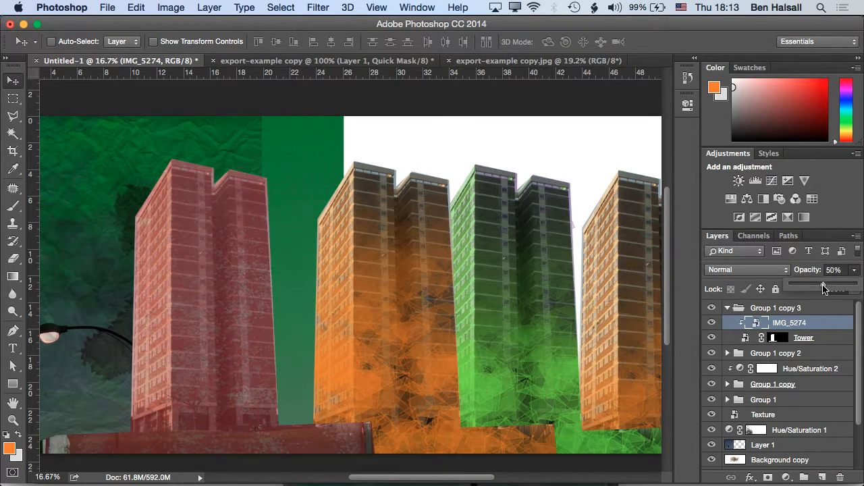
left_click_drag(817, 283, 828, 284)
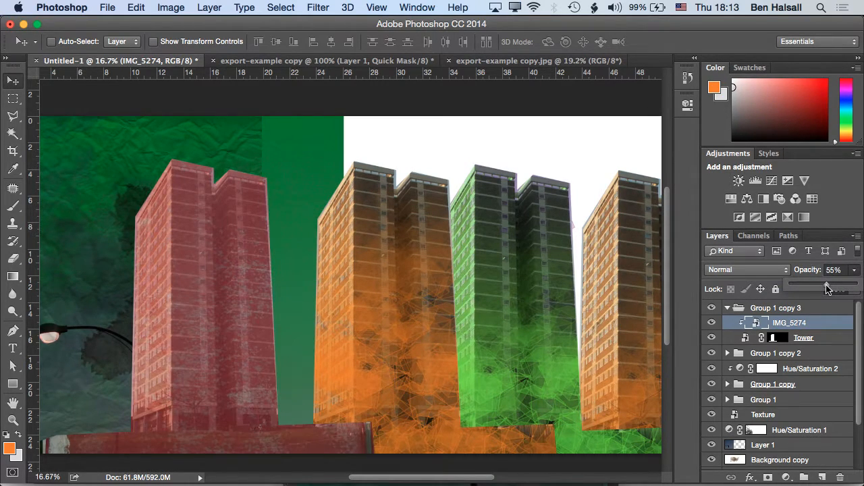